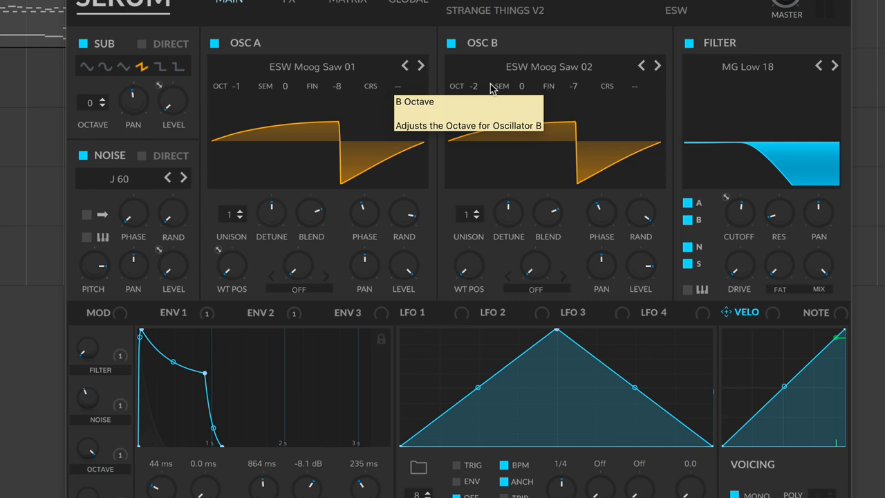
Step: Load the Analog > MsPw wavetable into oscillator A from the wavetable library
left_click(314, 66)
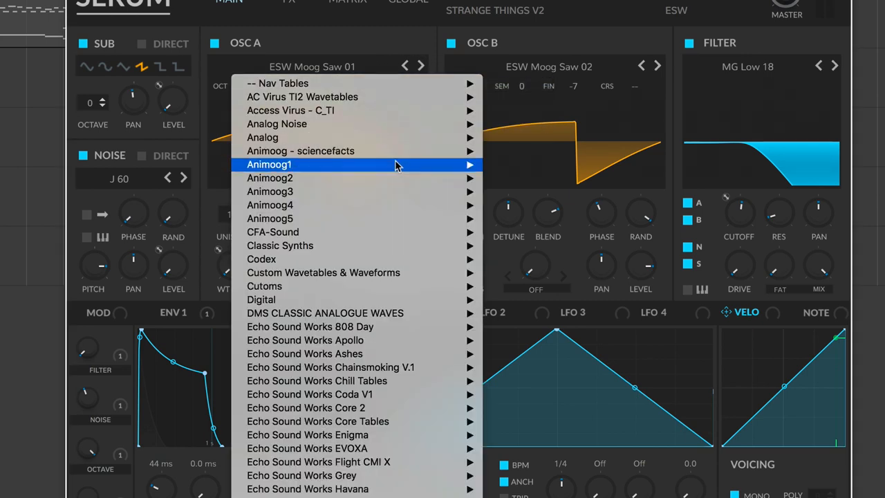
mouse_move(391, 137)
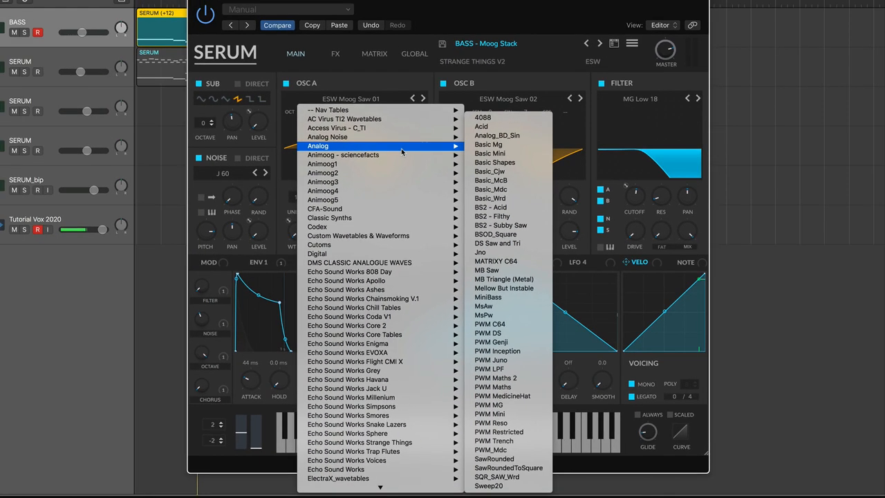
mouse_move(487, 252)
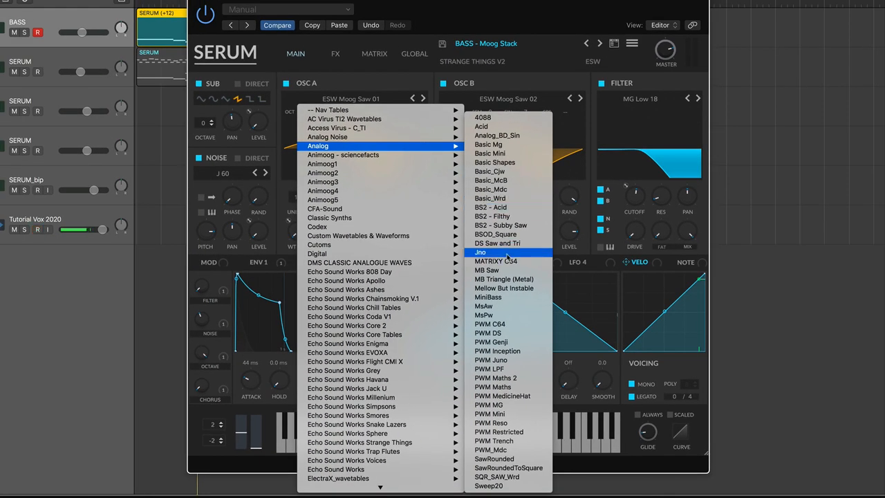
mouse_move(355, 334)
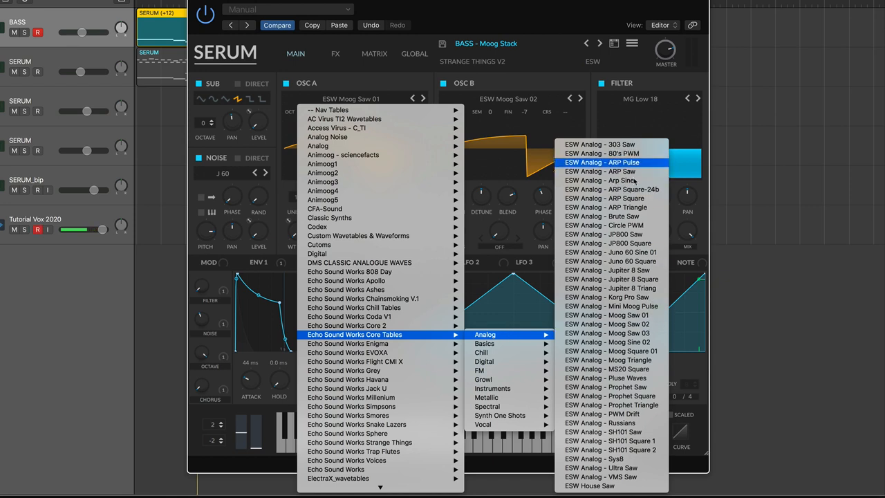
mouse_move(611, 323)
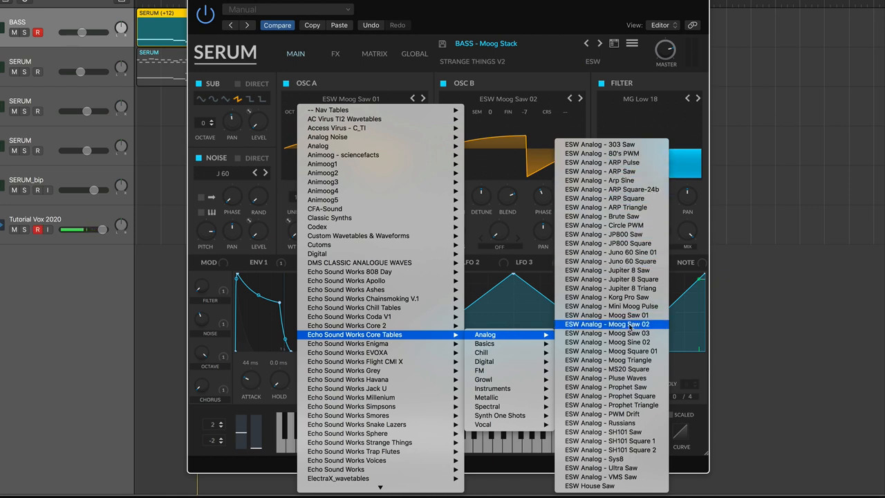
mouse_move(612, 287)
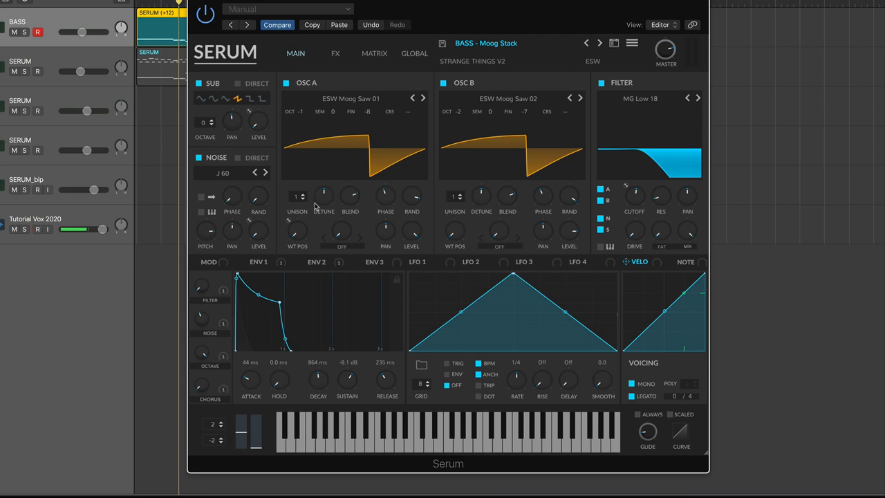
mouse_move(299, 235)
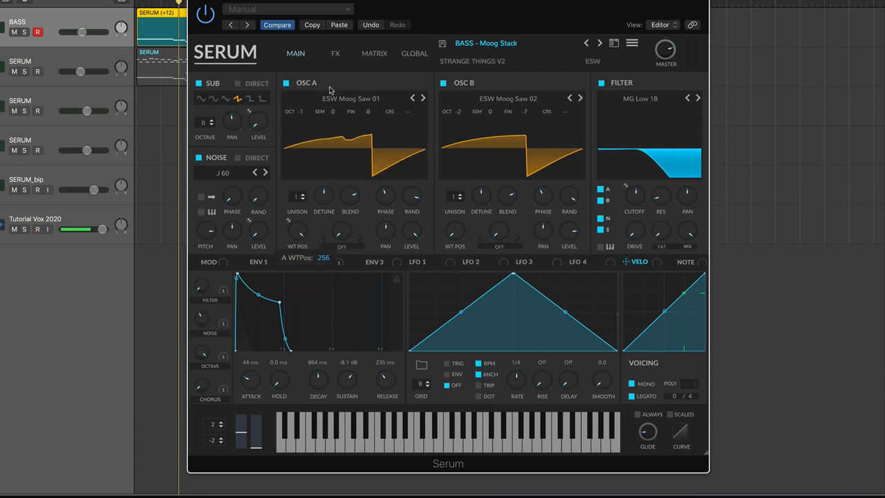
left_click(356, 99)
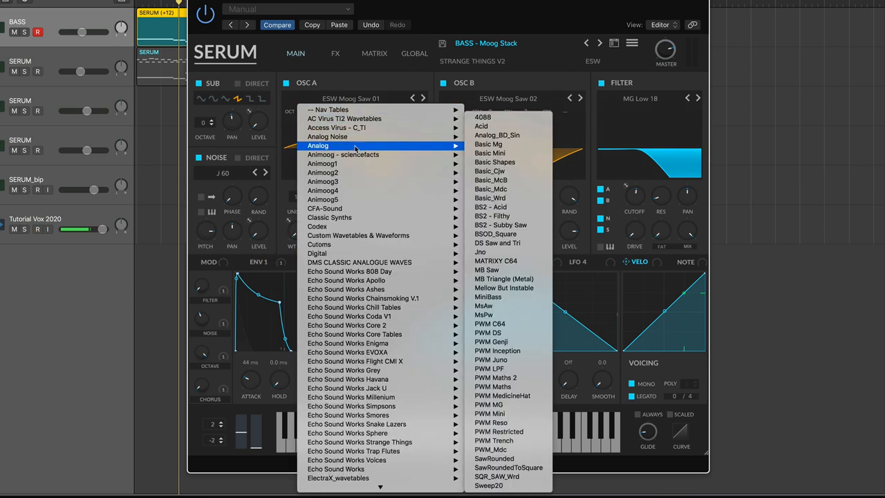
mouse_move(504, 315)
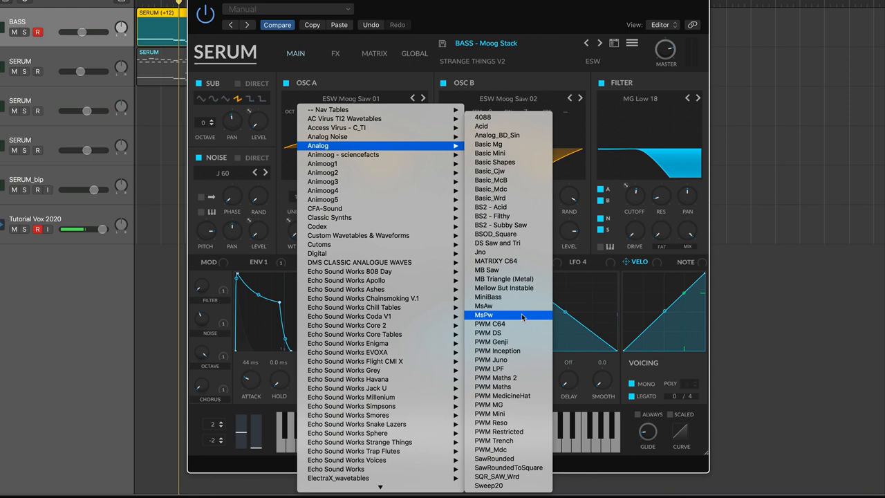
left_click(495, 314)
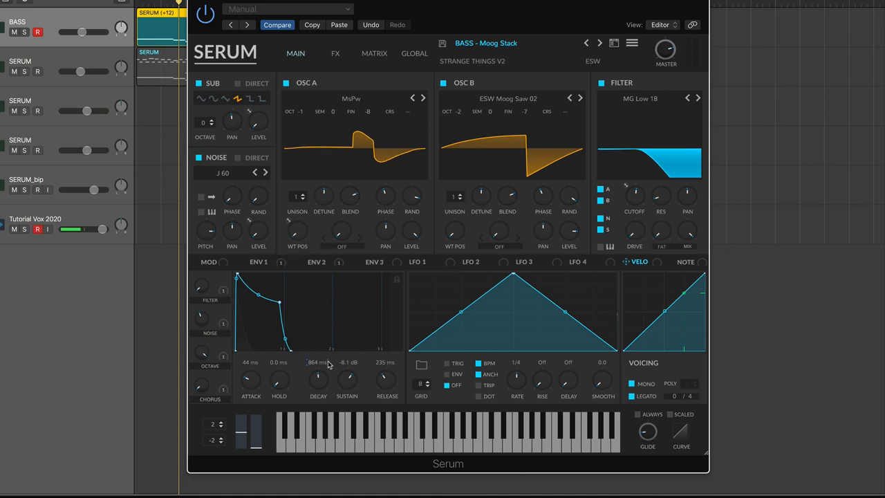
mouse_move(329, 364)
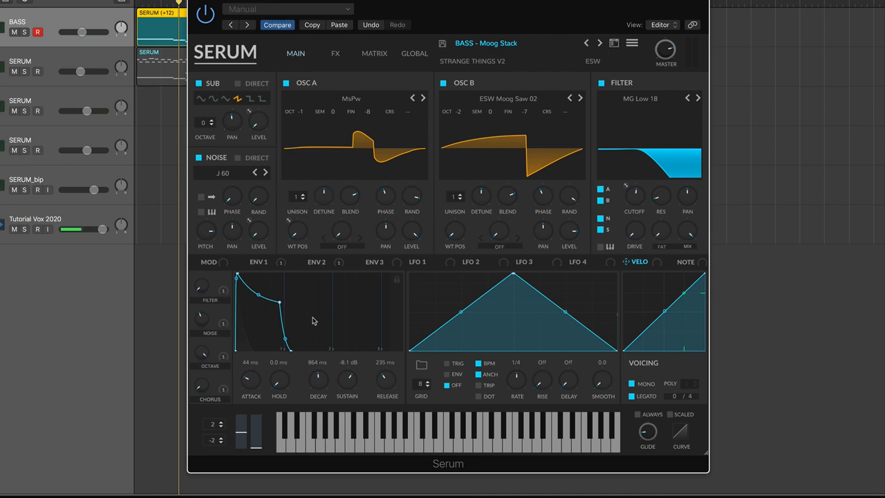
left_click(34, 229)
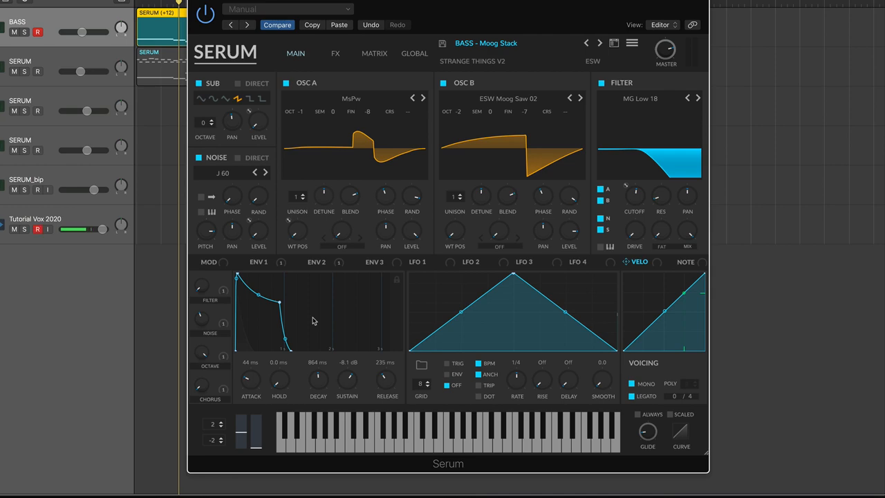
left_click(354, 98)
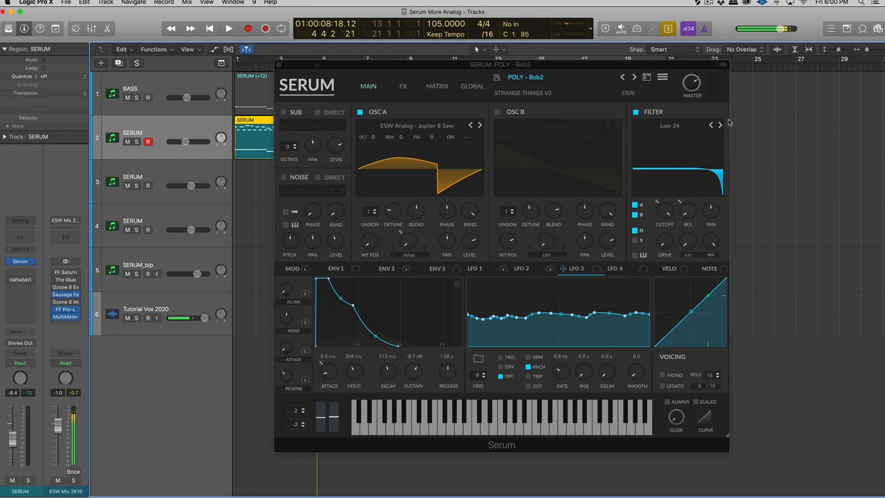
left_click(224, 28)
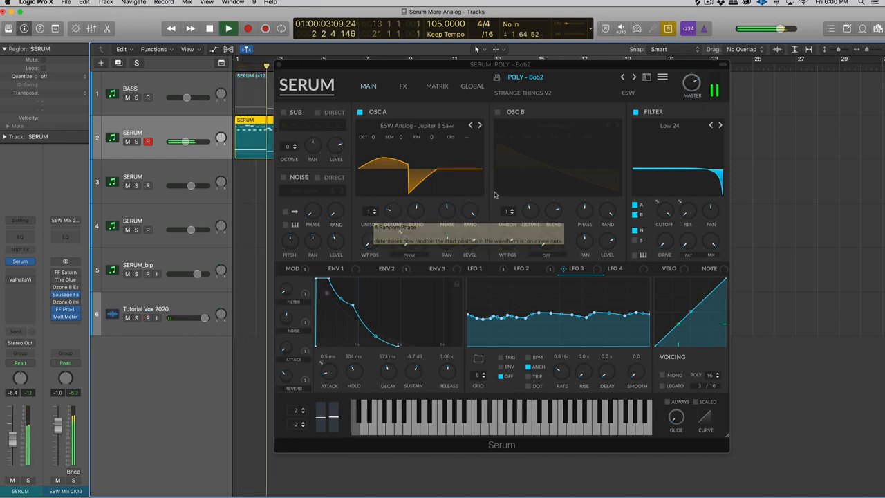
left_click(403, 86)
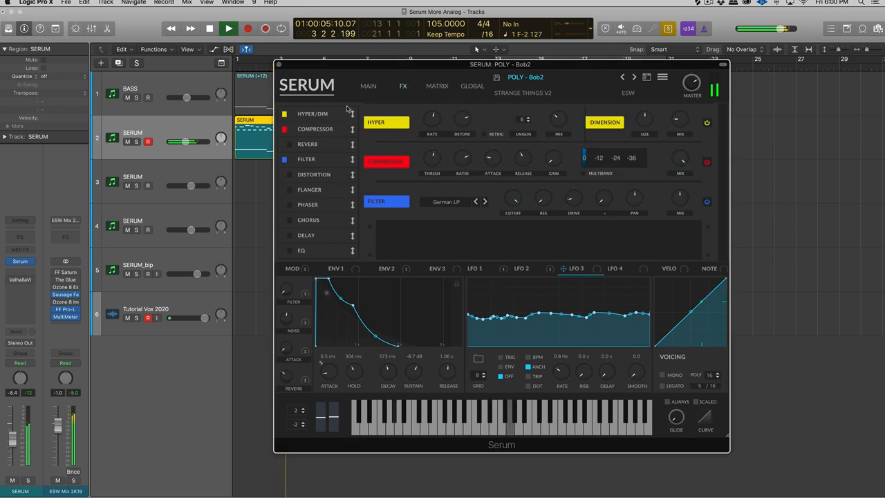
left_click(368, 86)
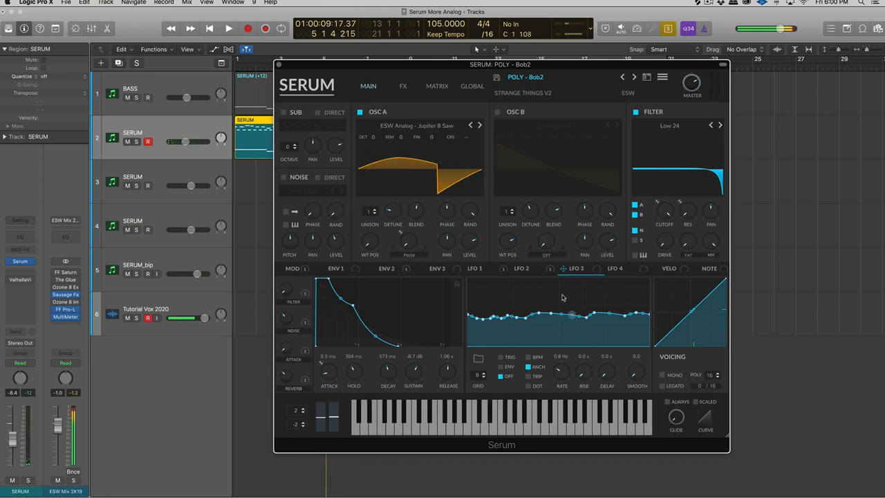
mouse_move(521, 269)
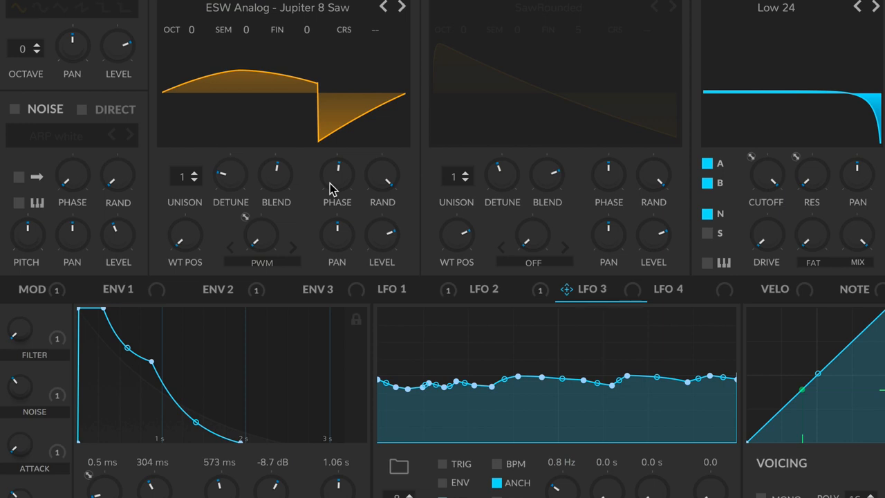
mouse_move(477, 303)
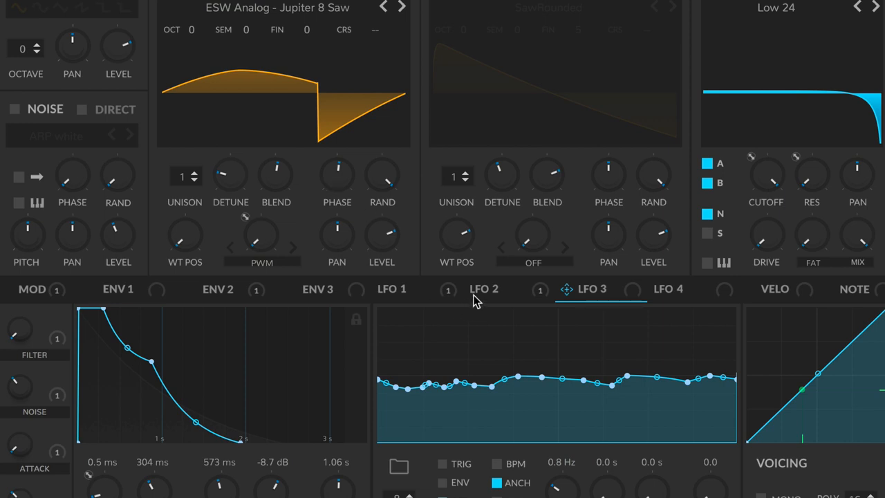
mouse_move(457, 254)
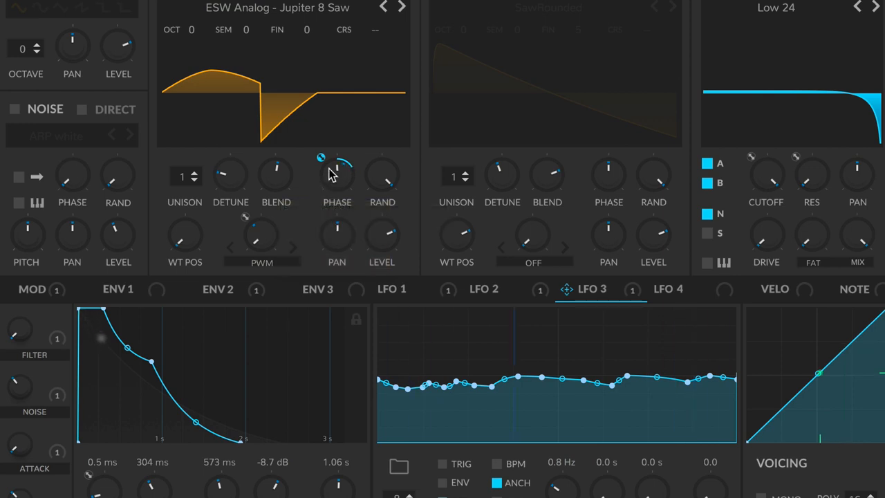
left_click_drag(320, 158, 336, 169)
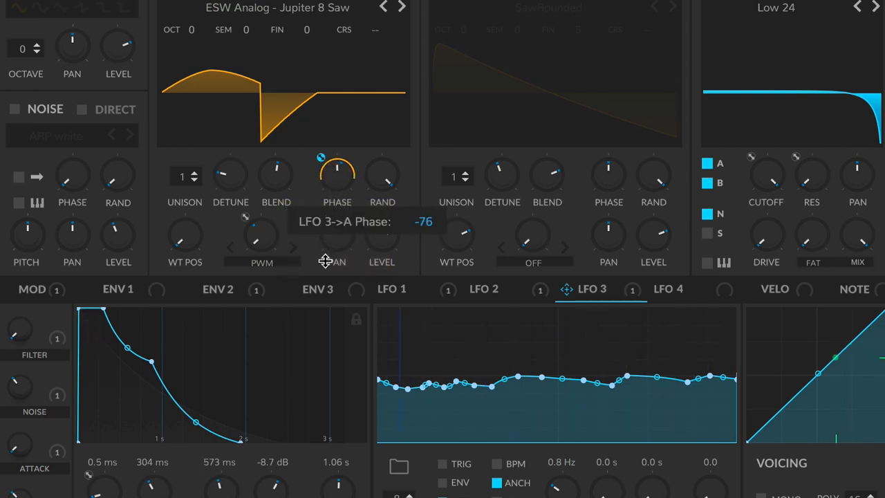
right_click(336, 175)
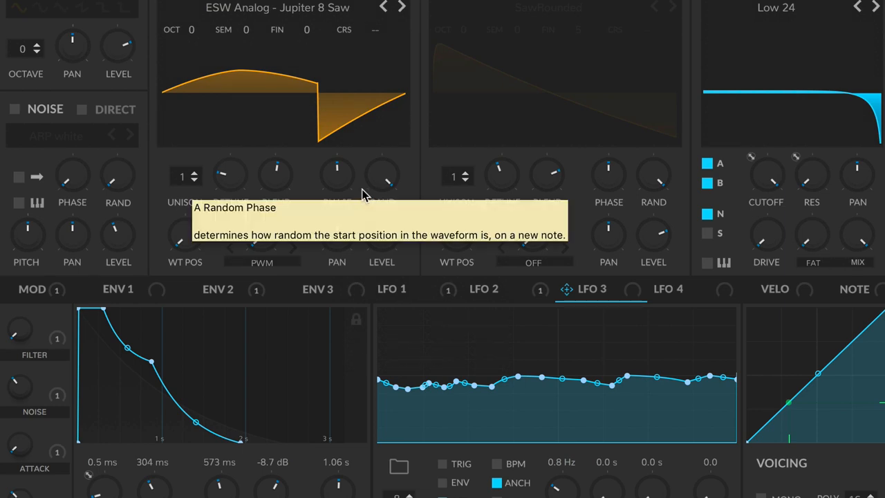
right_click(337, 173)
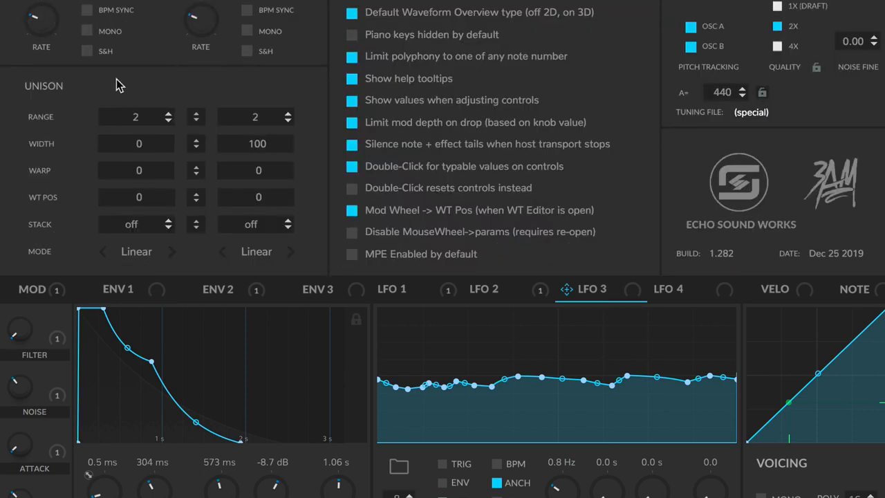
Step: Set Chaos 1 to mono, view the LFO 4 shape, and show the modulation matrix
left_click(85, 30)
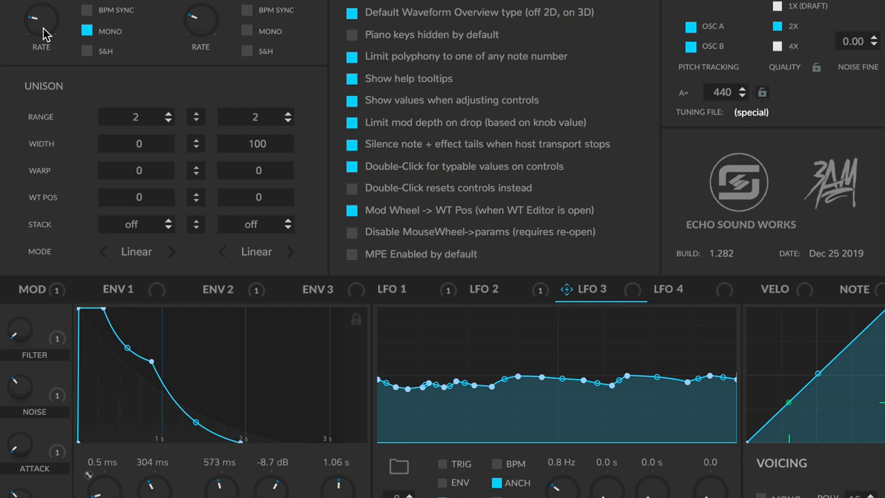
mouse_move(662, 287)
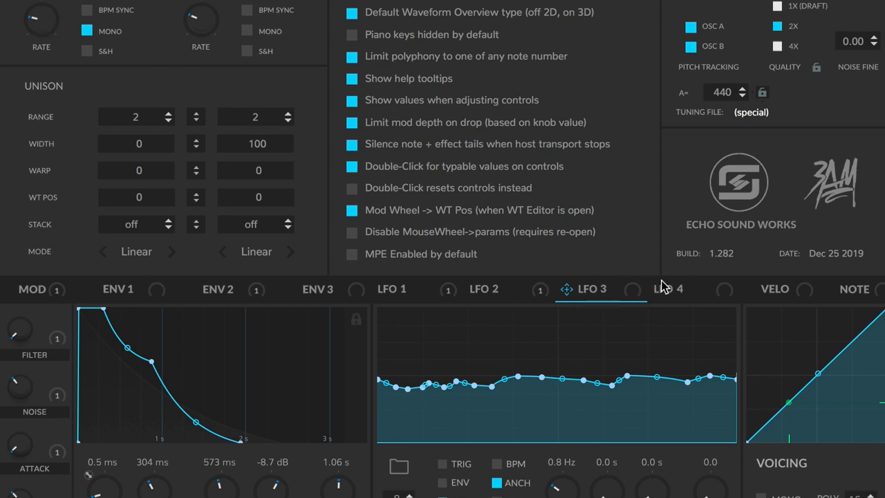
left_click(685, 289)
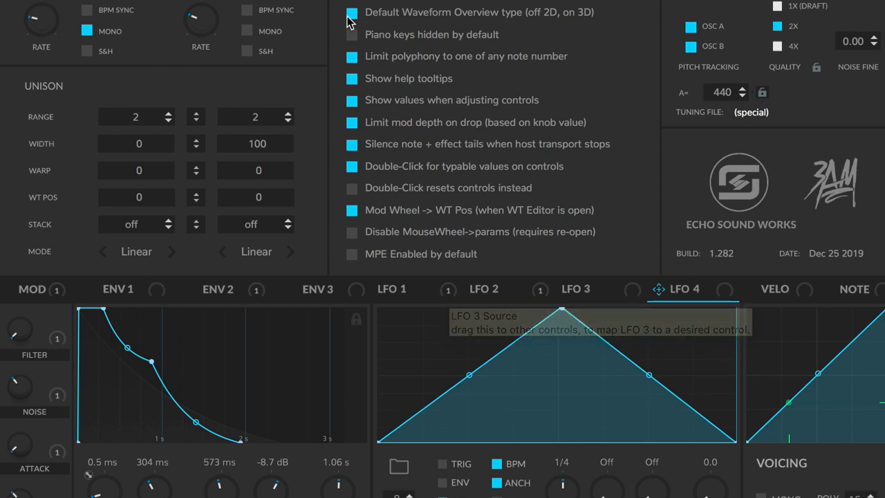
left_click(349, 12)
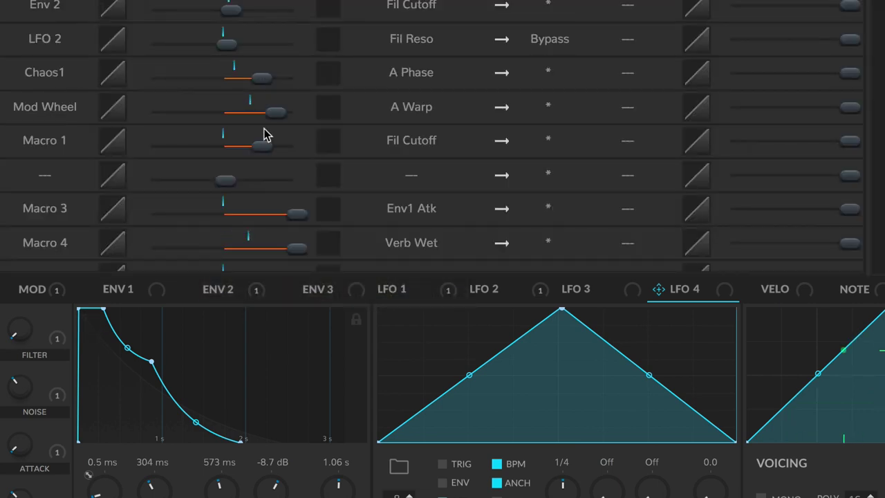
Step: Lower the Chaos1 → A Phase modulation amount in the matrix
scroll("down", 3)
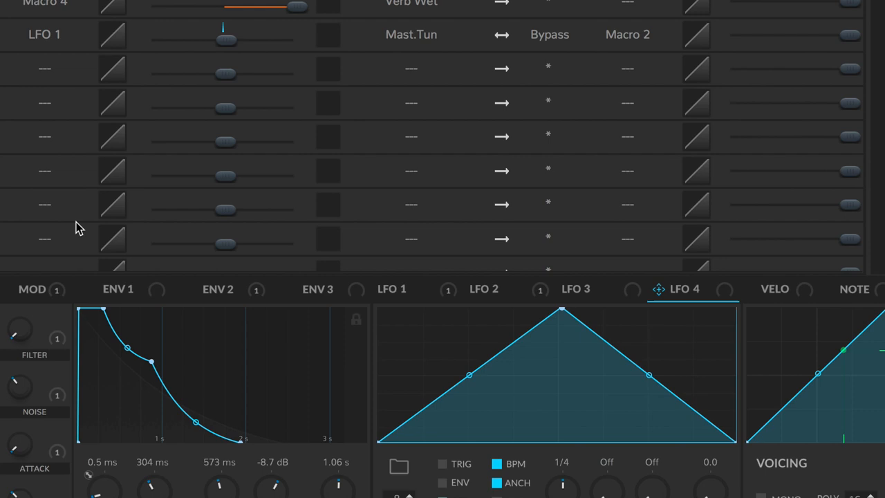
scroll("up", 3)
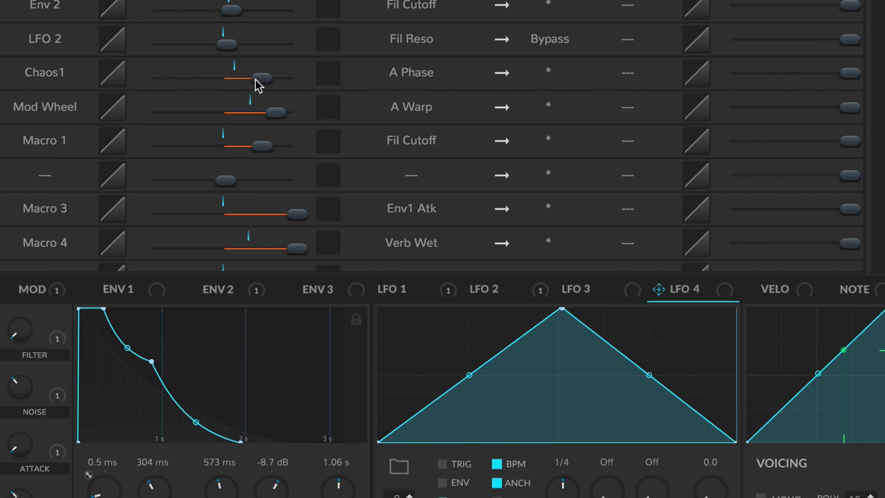
left_click_drag(262, 79, 241, 79)
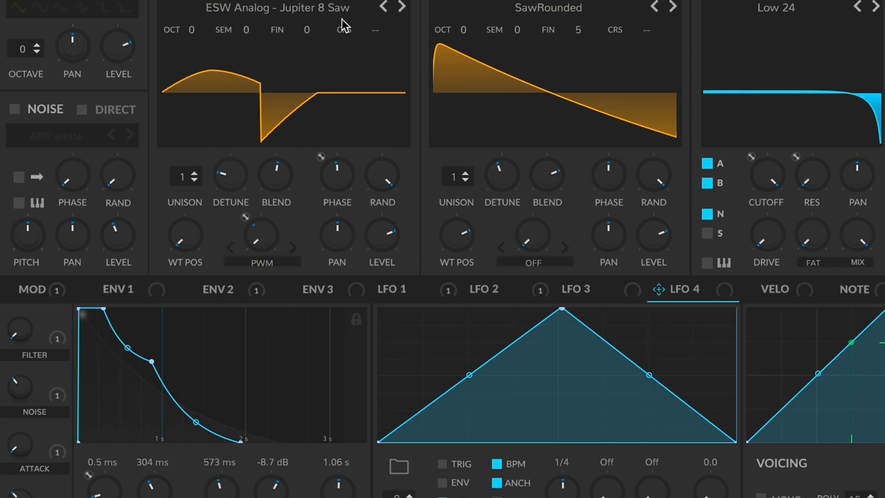
Step: Reset oscillator A's fine tune to 0 cents and remove all modulators from its phase
left_click_drag(307, 29, 306, 49)
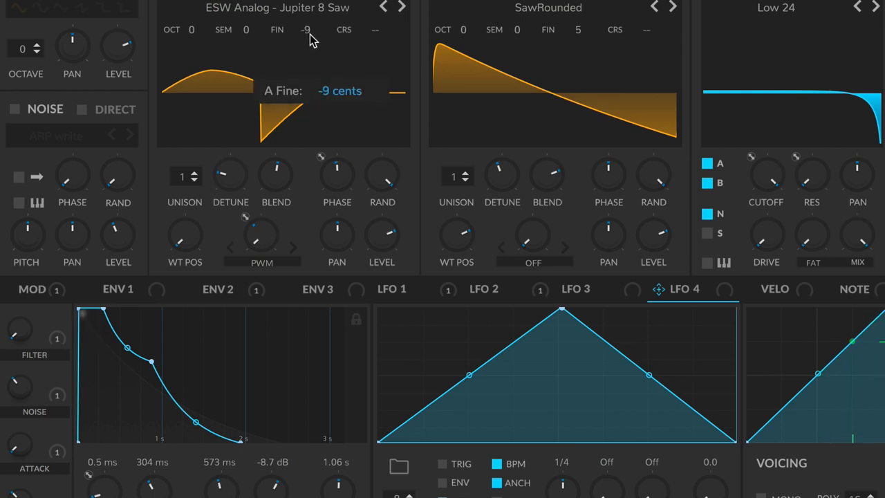
left_click_drag(306, 30, 307, 26)
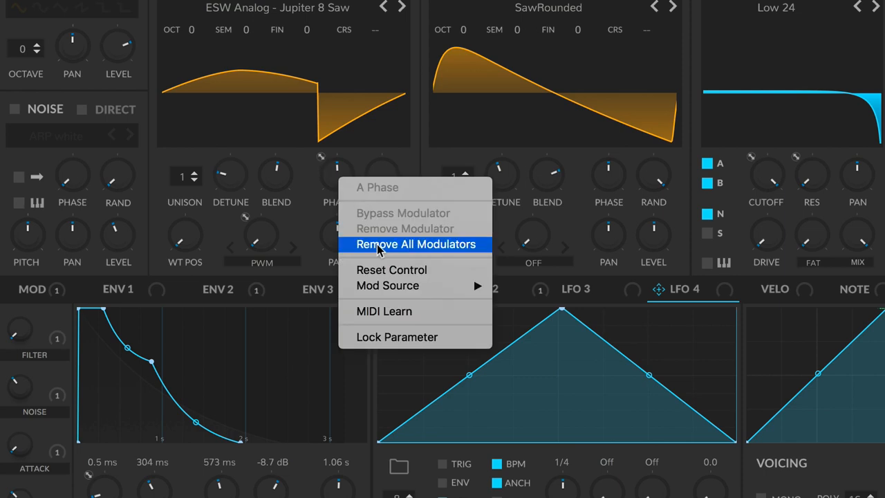
left_click(415, 244)
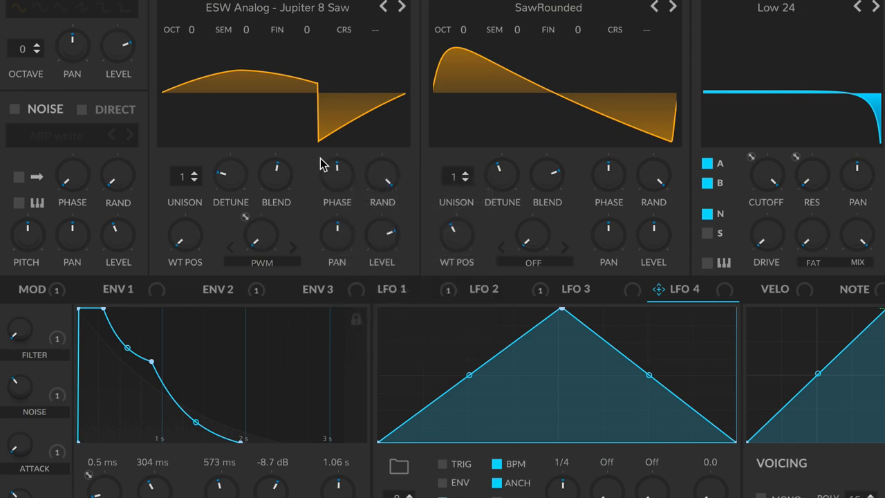
Step: Route NoteOn Rand1 to oscillator A's phase and set its amount in the matrix
right_click(336, 166)
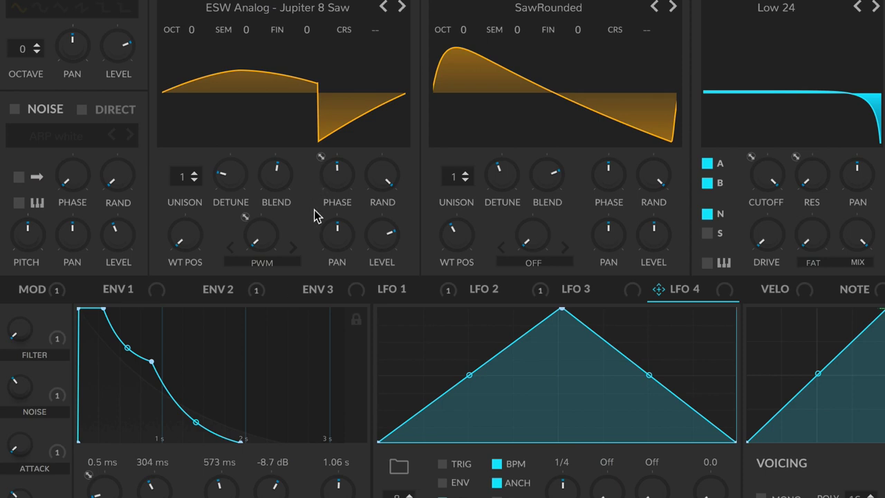
mouse_move(280, 125)
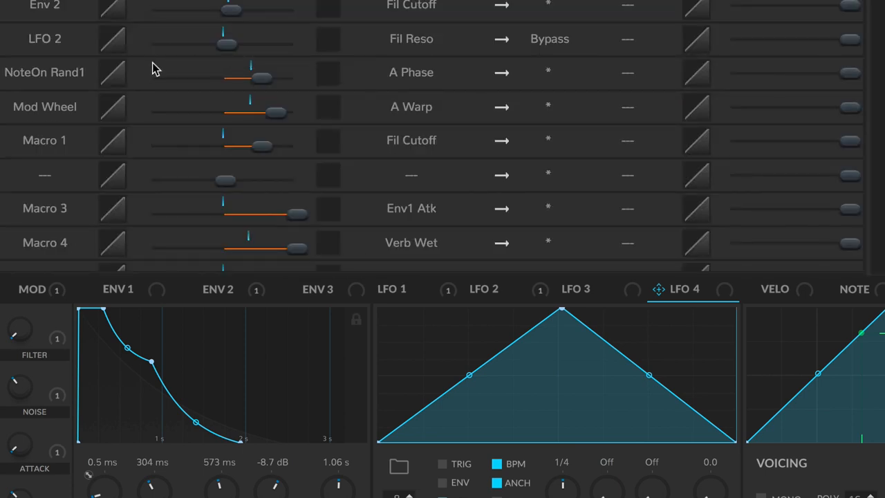
mouse_move(105, 136)
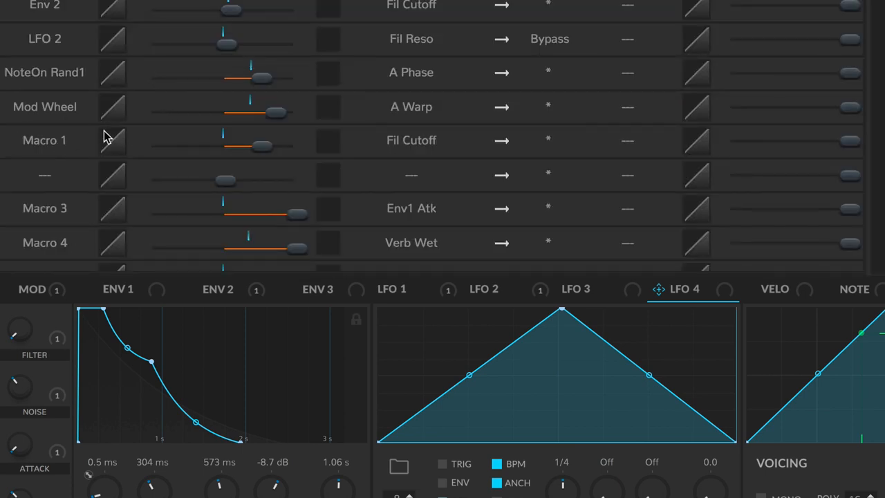
left_click_drag(238, 78, 249, 78)
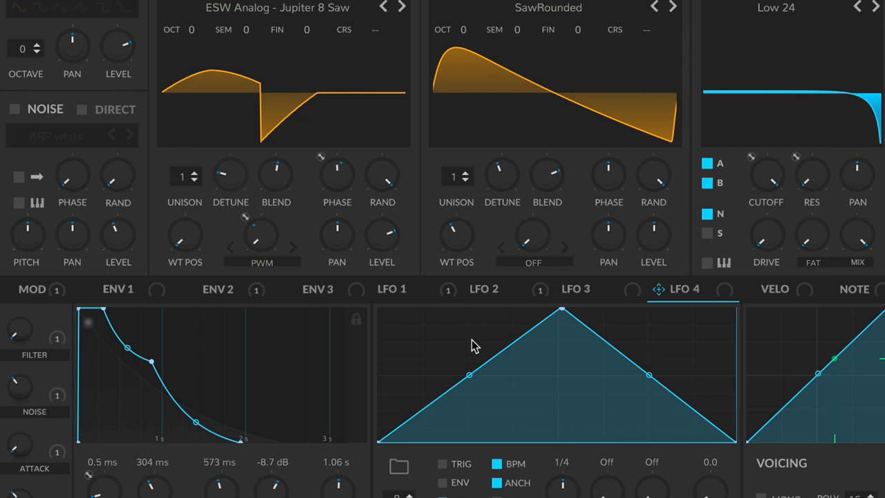
Step: Select LFO 3 and remove all modulators from oscillator A's phase
left_click(577, 289)
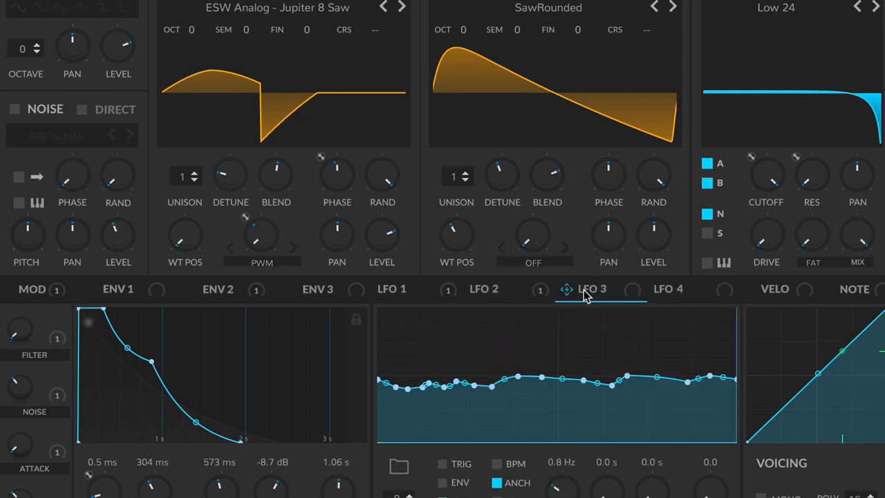
right_click(337, 169)
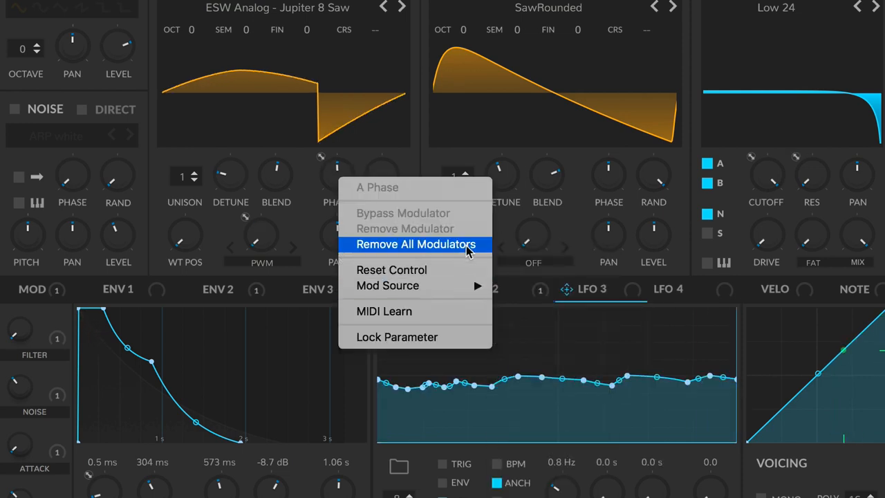
left_click(415, 244)
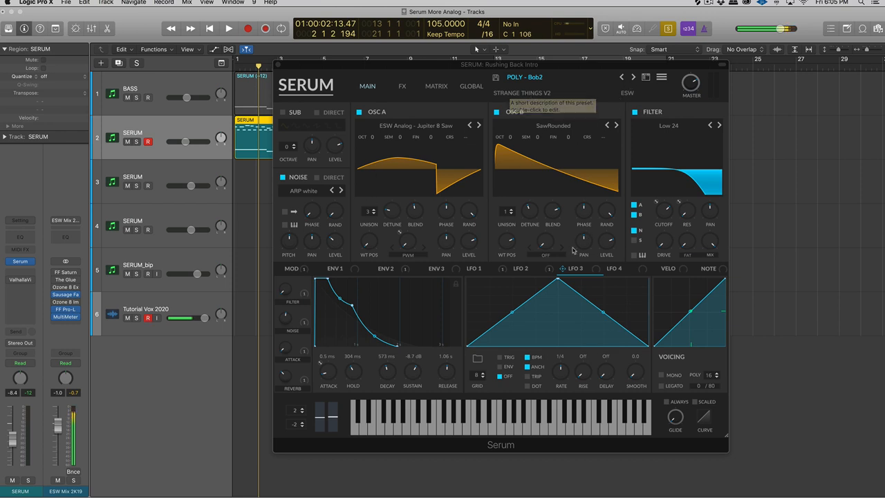
mouse_move(469, 207)
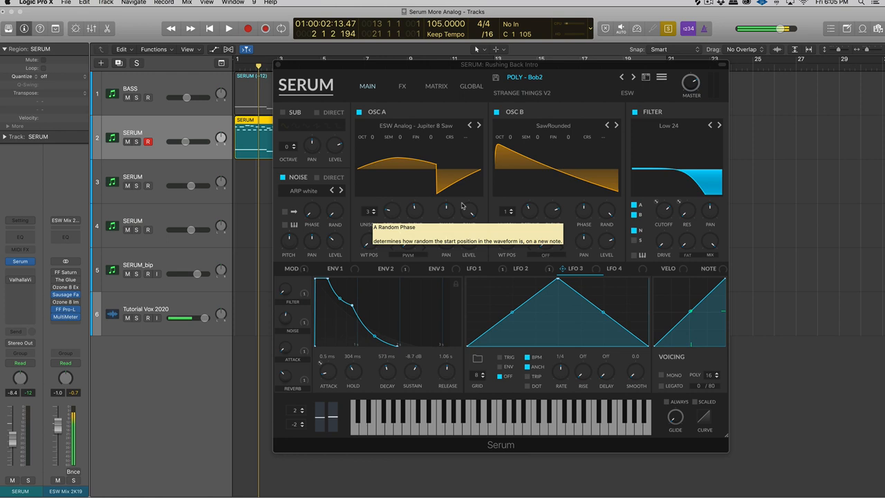
Step: Select LFO 2's curved shape for editing
left_click(224, 27)
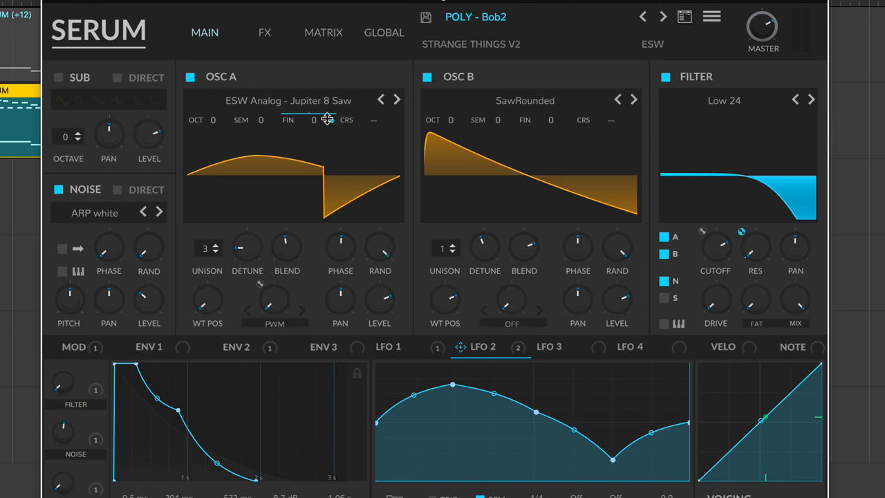
Step: Set LFO 2's drift depth on A Fine, oscillator B fine to +10 and A to -4 cents
left_click_drag(313, 119, 332, 120)
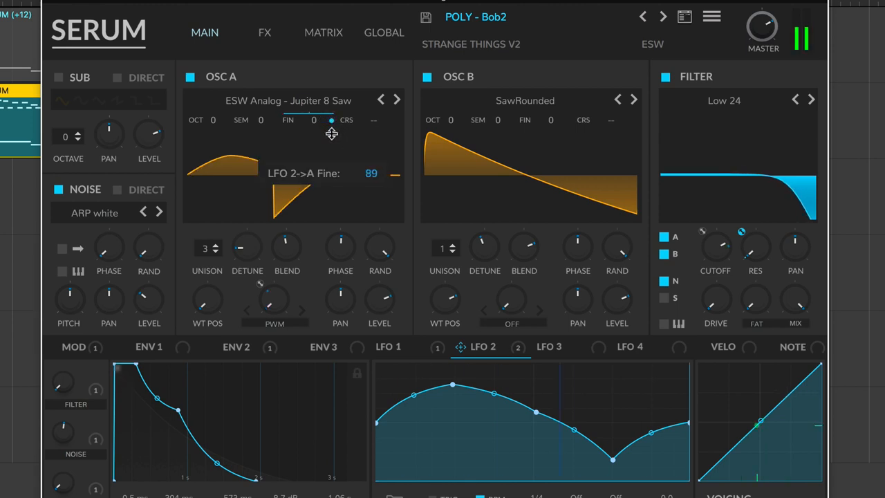
left_click_drag(330, 134, 327, 208)
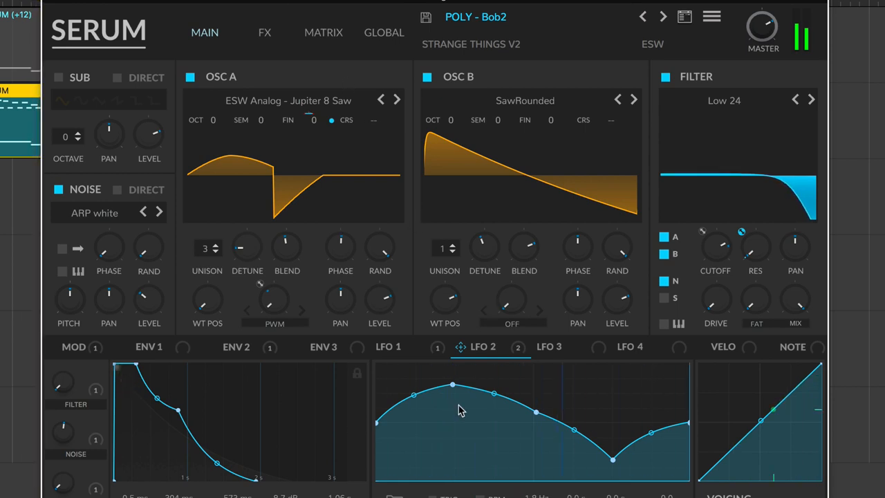
left_click_drag(525, 119, 553, 111)
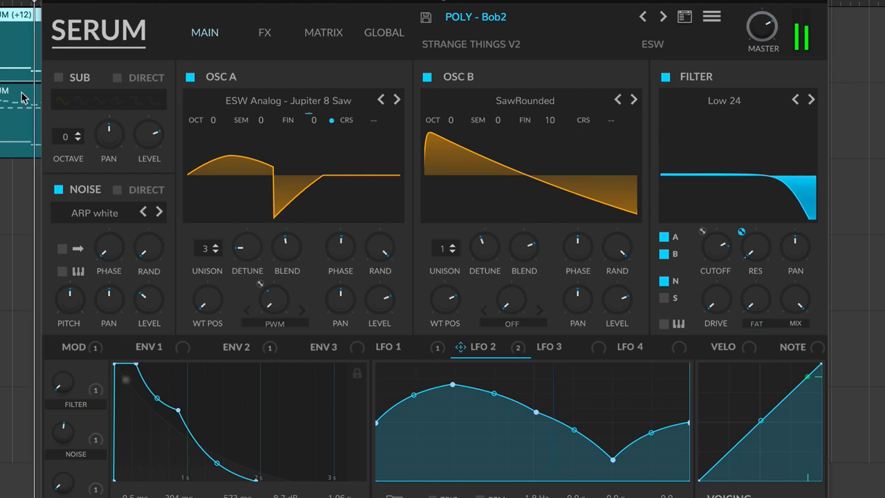
left_click_drag(313, 120, 313, 111)
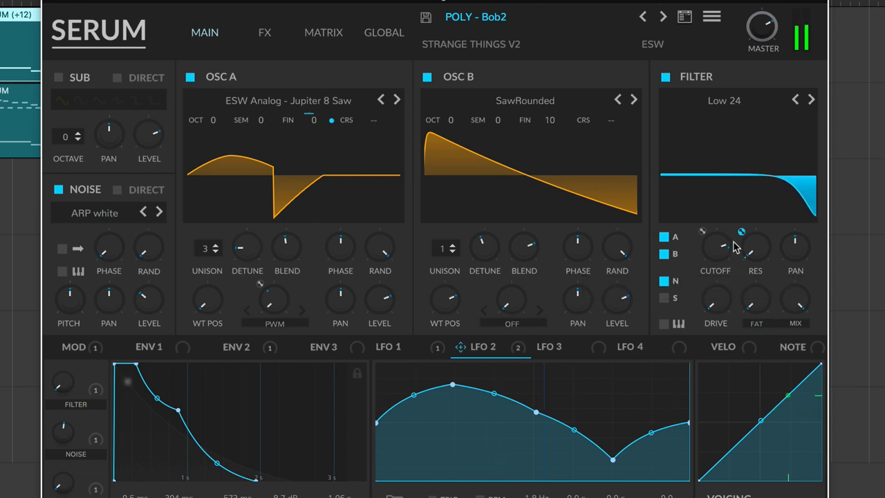
left_click_drag(313, 120, 313, 138)
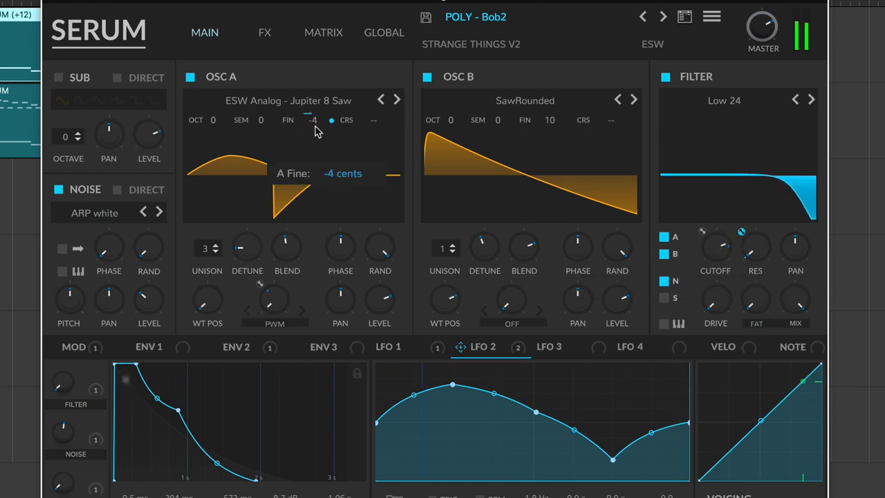
left_click(265, 33)
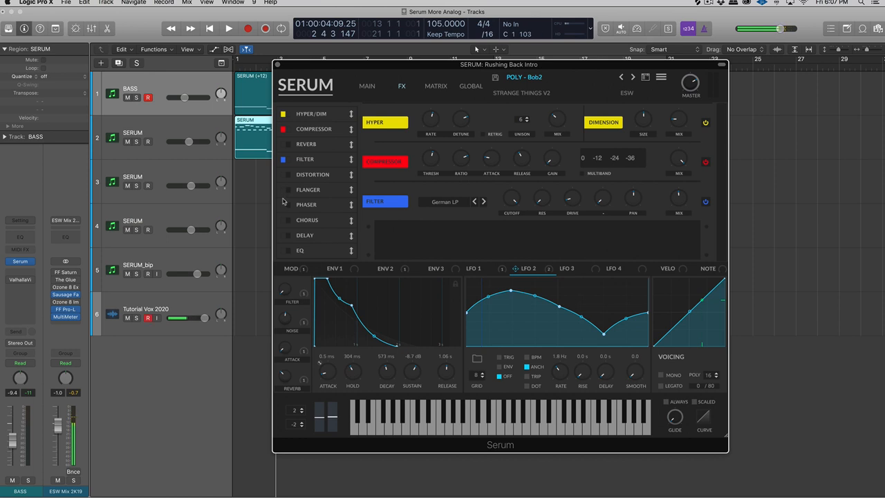
Step: Turn on the Chorus effect in Serum's FX rack
left_click(286, 220)
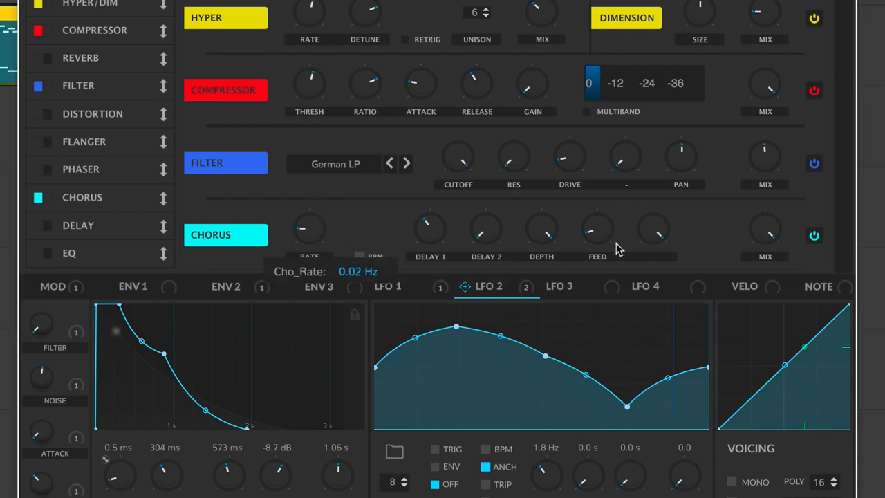
mouse_move(39, 199)
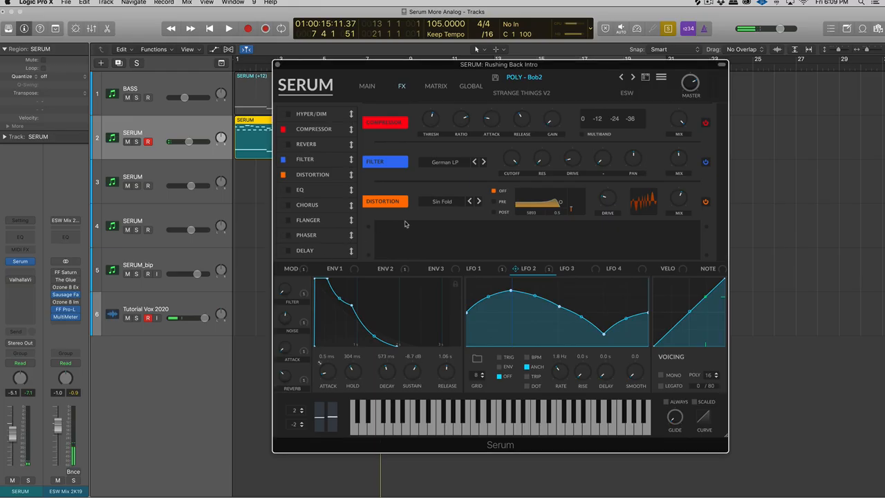
Step: Switch the distortion type from Sin Fold to Downsample
left_click(449, 201)
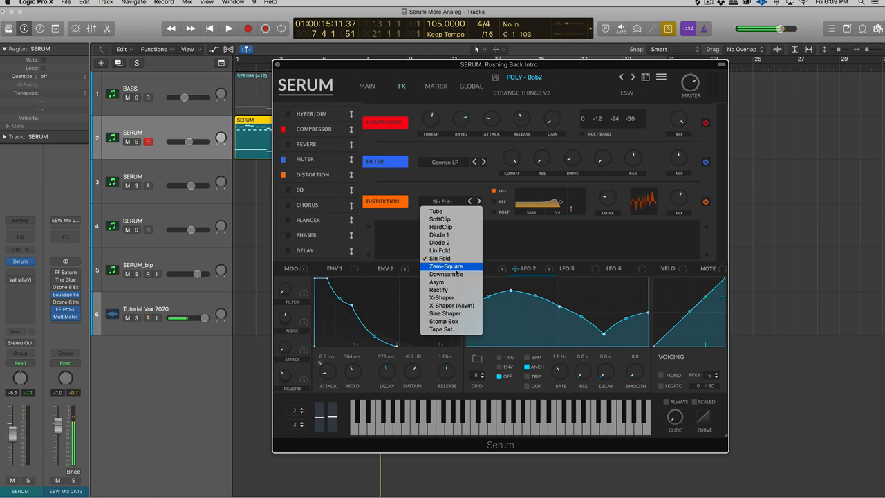
left_click(446, 275)
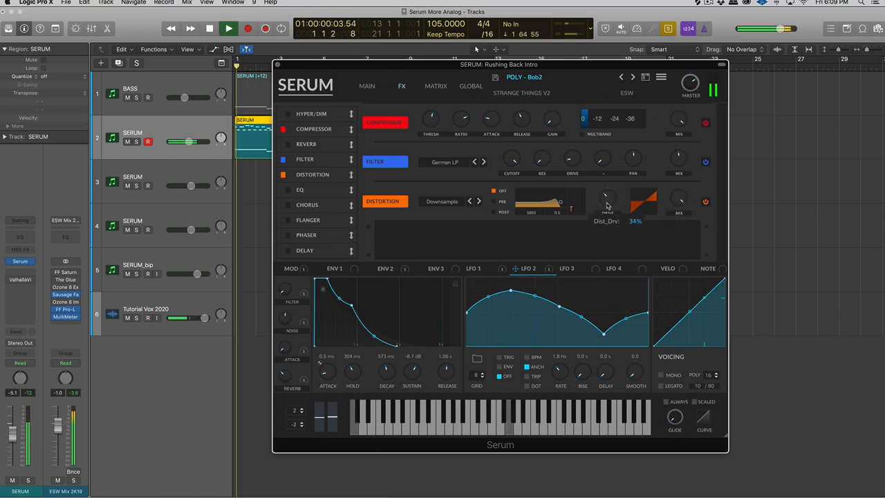
Step: Adjust the Downsample drive, EQ high-band frequency and chorus mix (~58%), then glance at MAIN
left_click_drag(608, 201, 608, 214)
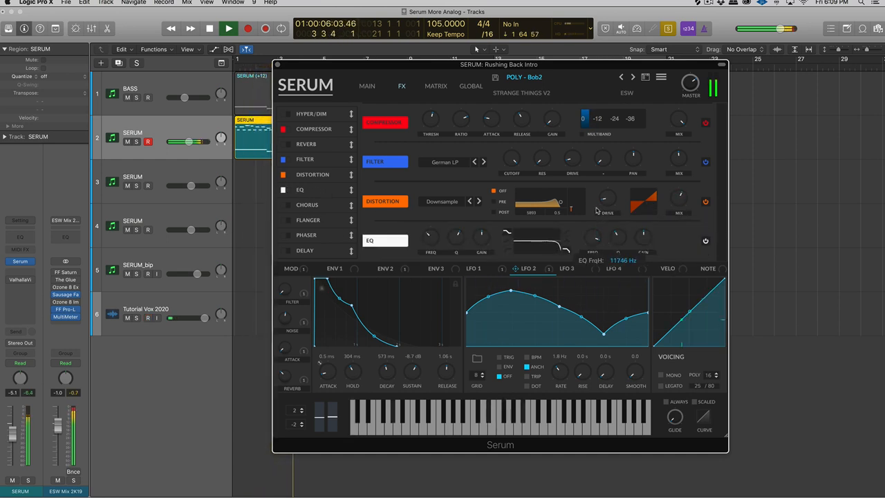
left_click_drag(606, 198, 606, 187)
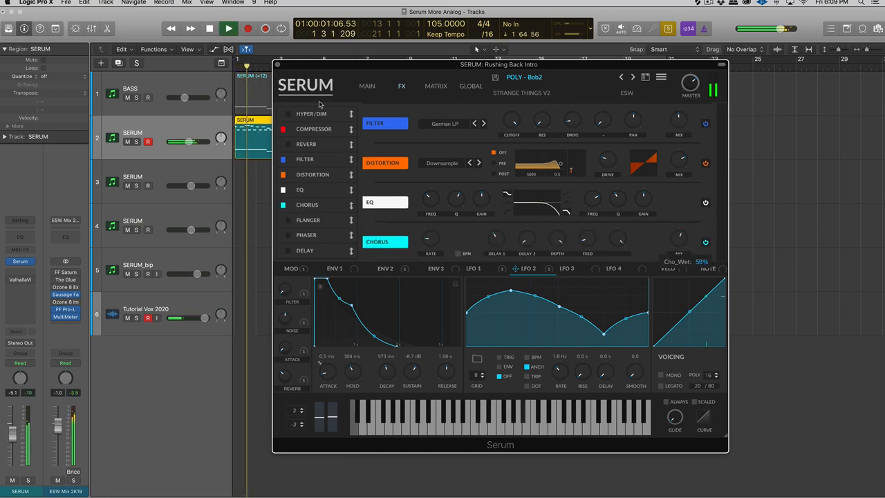
left_click(367, 86)
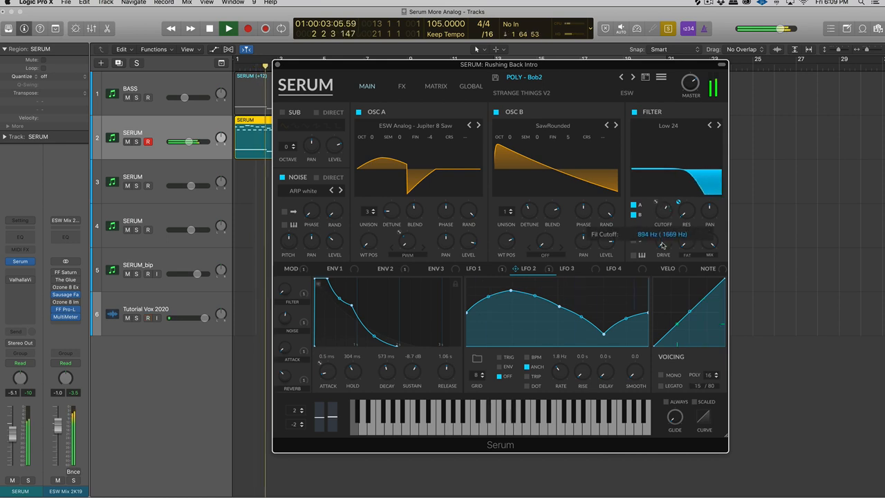
left_click(402, 86)
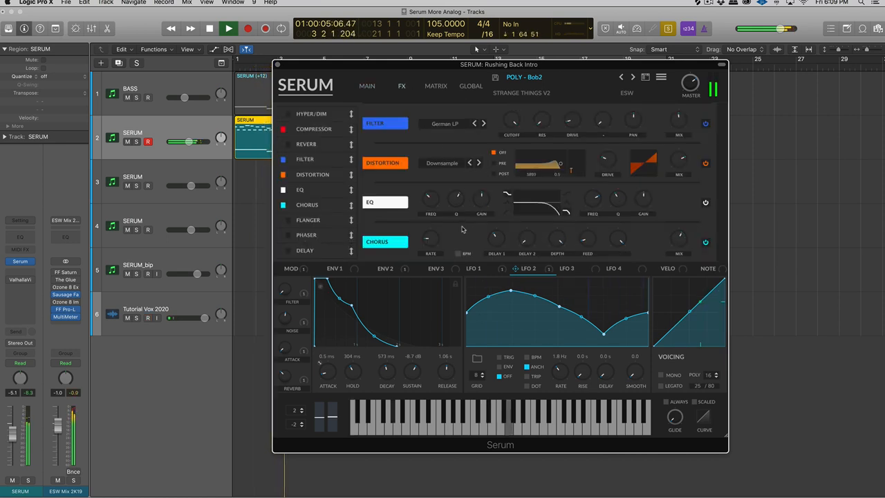